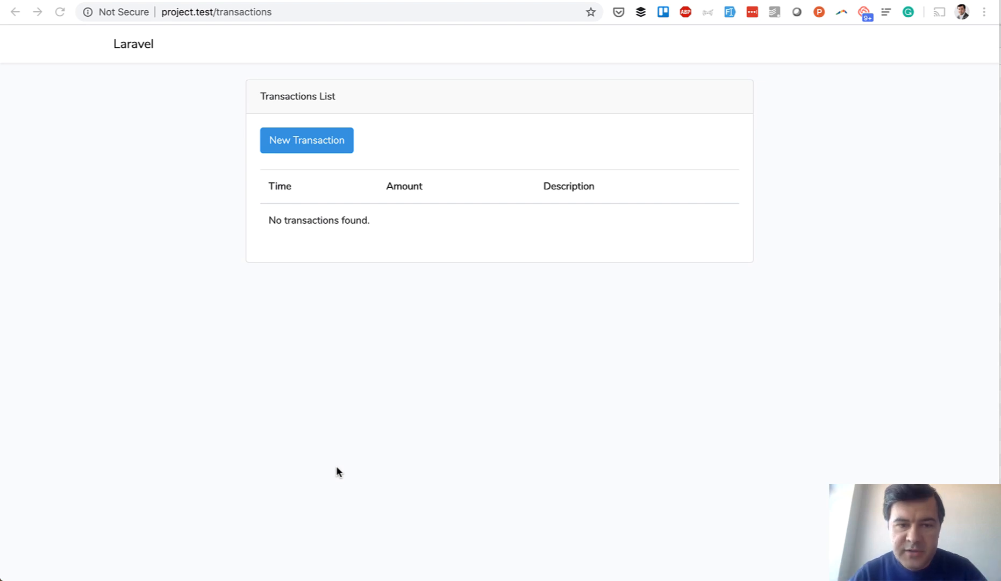
{"action": "mouse_move", "coordinate": [322, 168]}
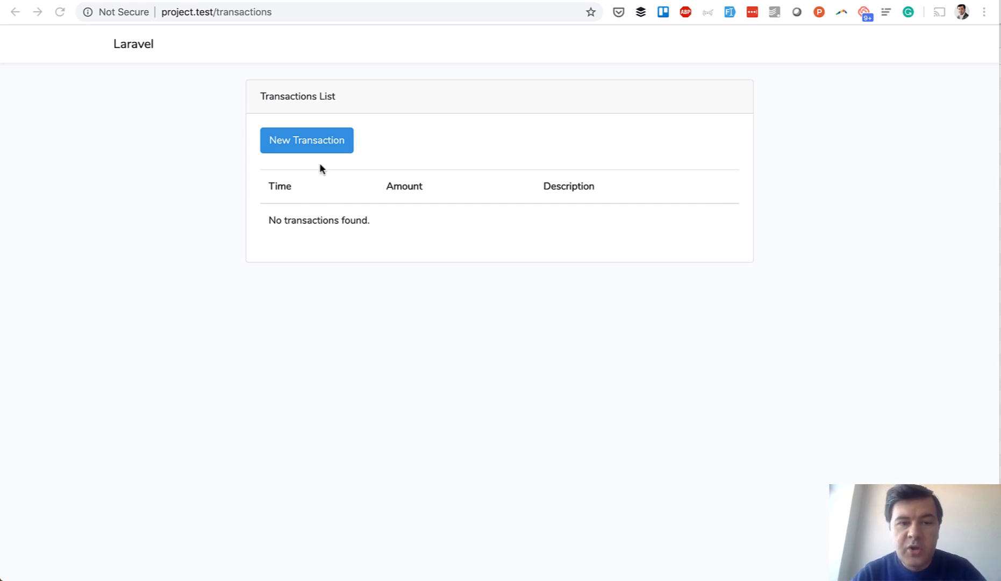
Step: Open the New Transaction form from the empty Transactions List page
{"action": "left_click", "coordinate": [306, 140]}
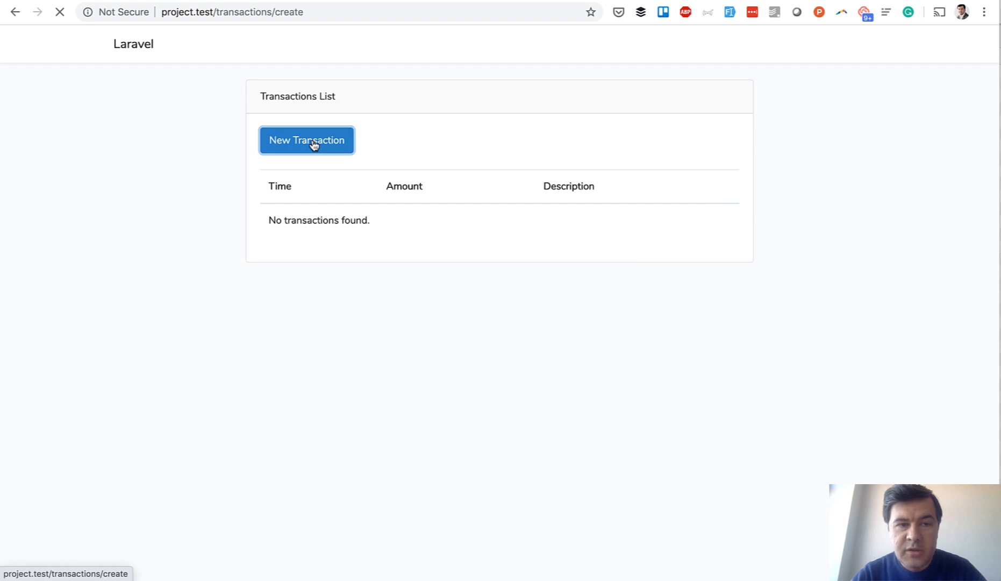
{"action": "left_click", "coordinate": [306, 140]}
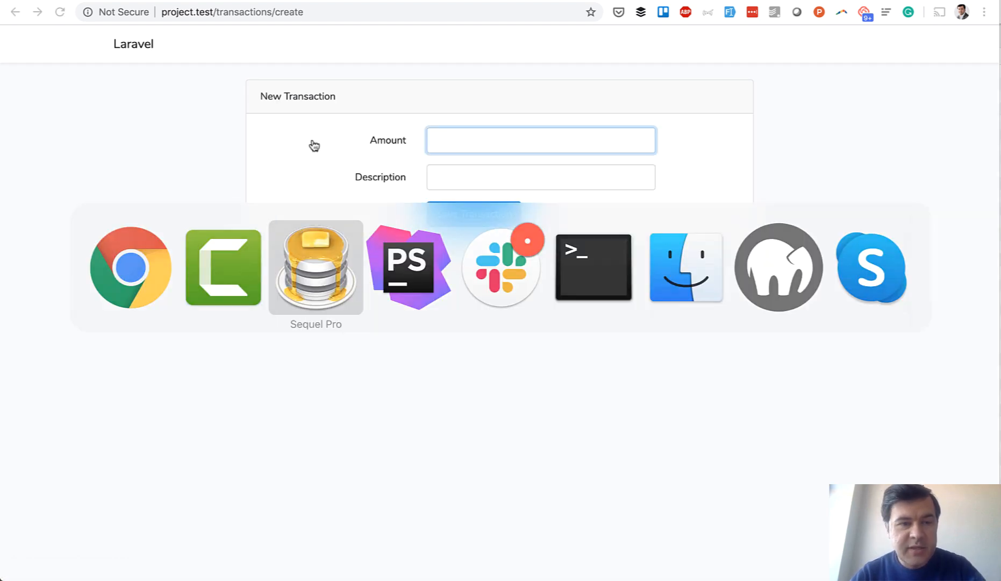
Step: Check the account row's balance of 0, then view the empty transactions table
{"action": "left_click", "coordinate": [316, 266]}
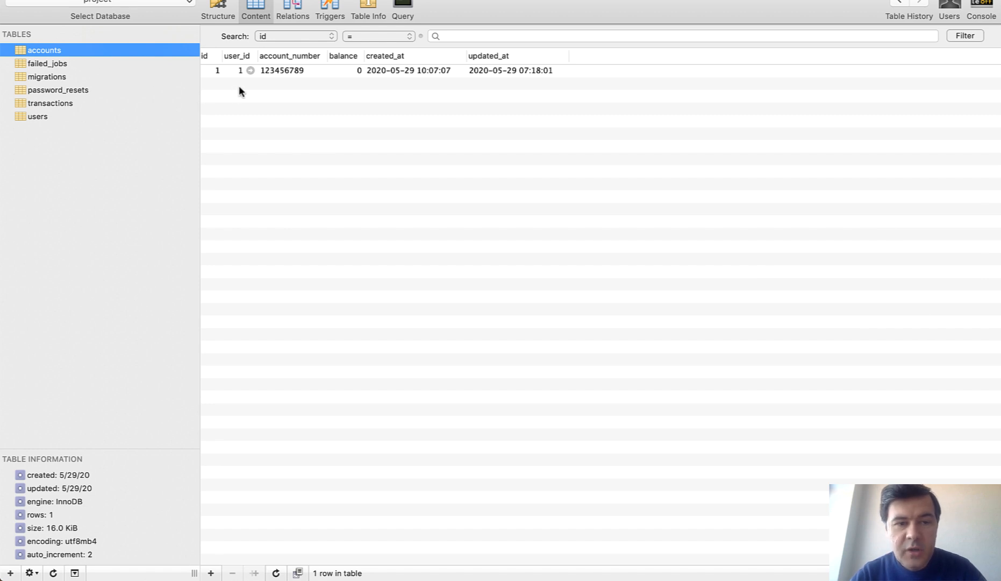
{"action": "mouse_move", "coordinate": [327, 94]}
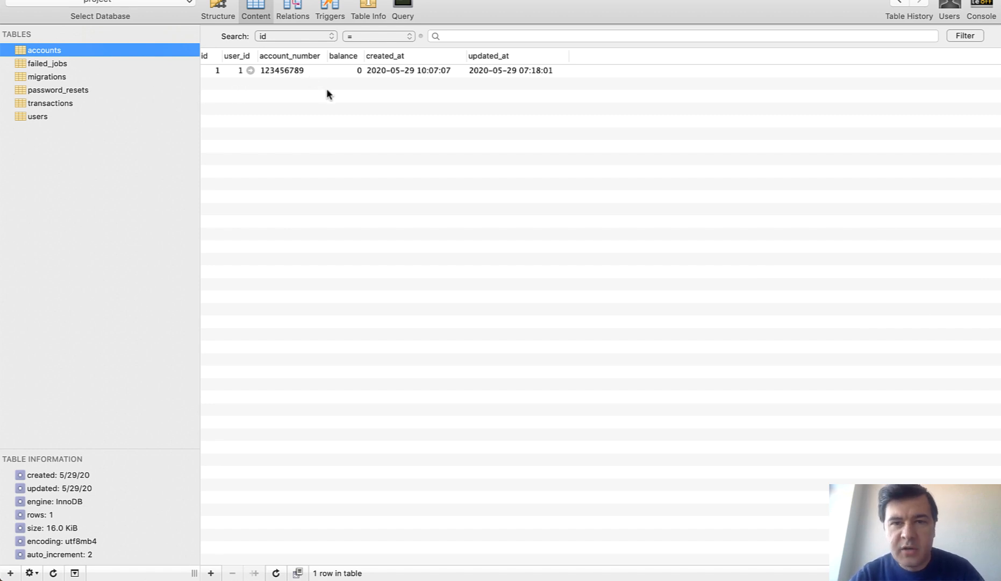
{"action": "left_click", "coordinate": [49, 104]}
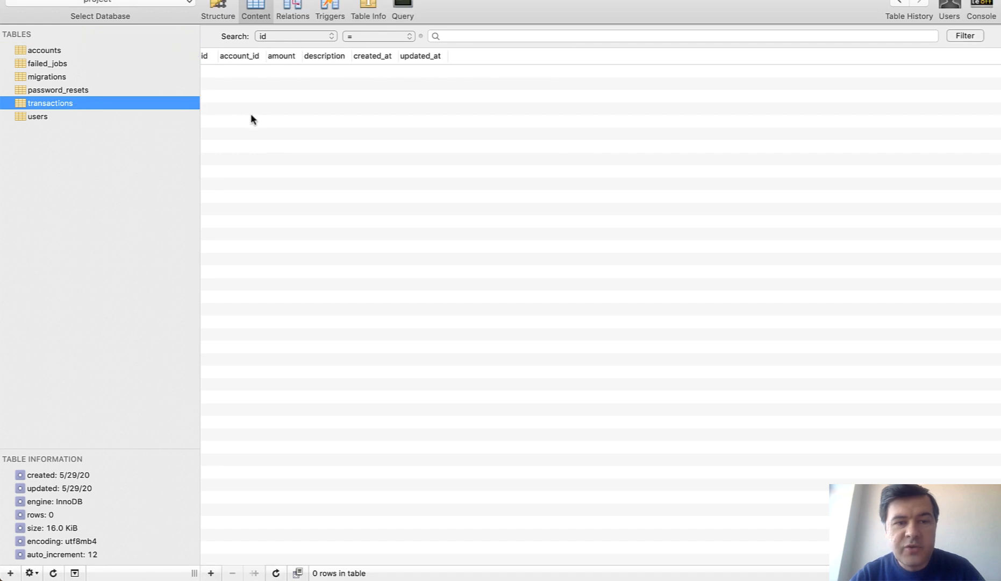
{"action": "mouse_move", "coordinate": [324, 87]}
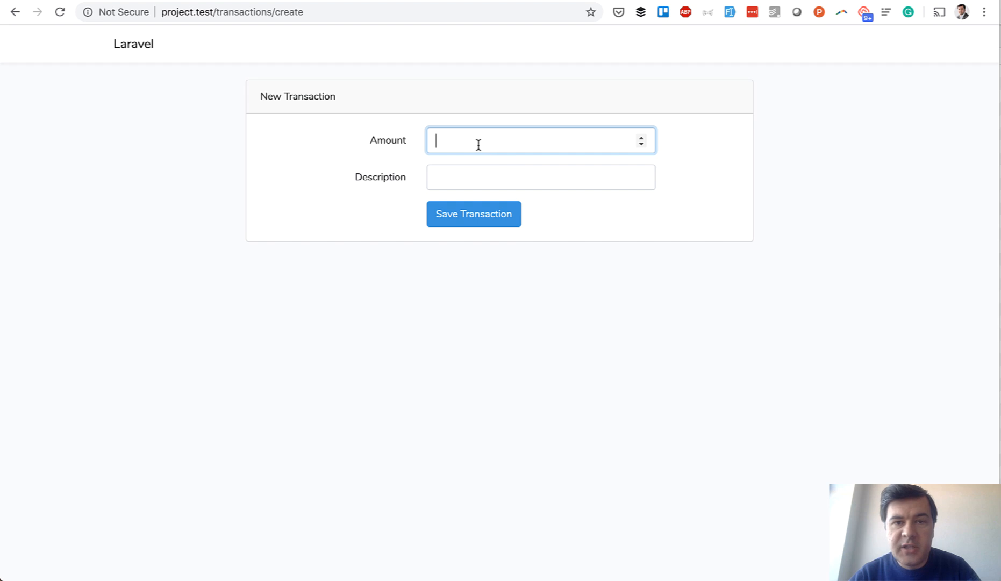
Step: Submit a transaction of 123.45 described as Shopping
{"action": "type", "text": "123.45"}
{"action": "left_click", "coordinate": [540, 177]}
{"action": "type", "text": "Shopp"}
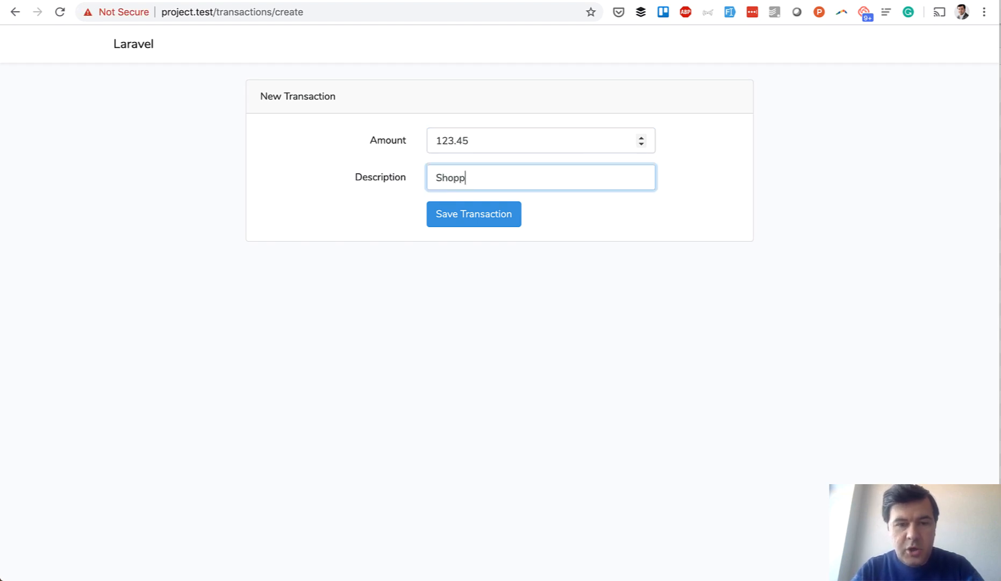
{"action": "left_click", "coordinate": [473, 214]}
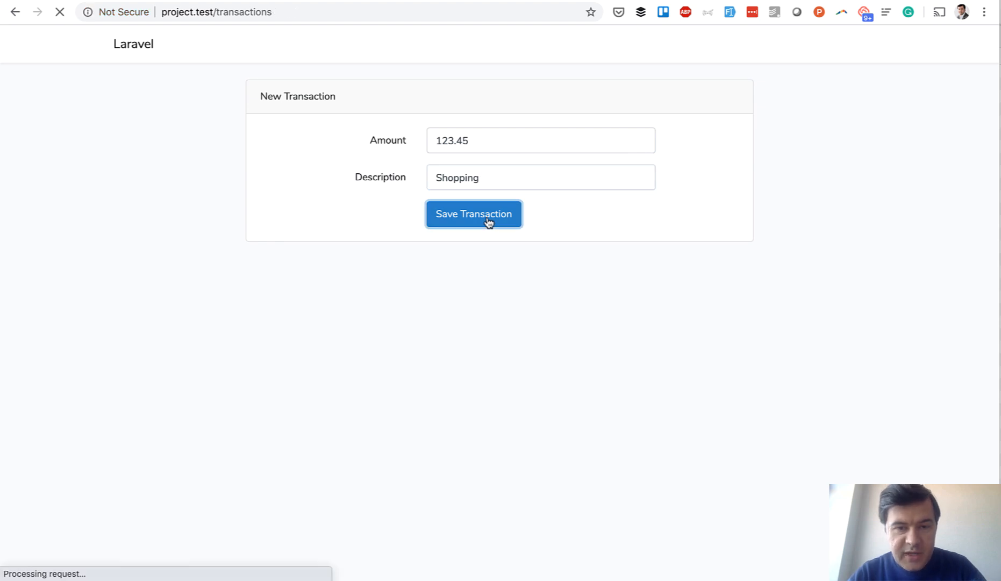
{"action": "left_click", "coordinate": [474, 213]}
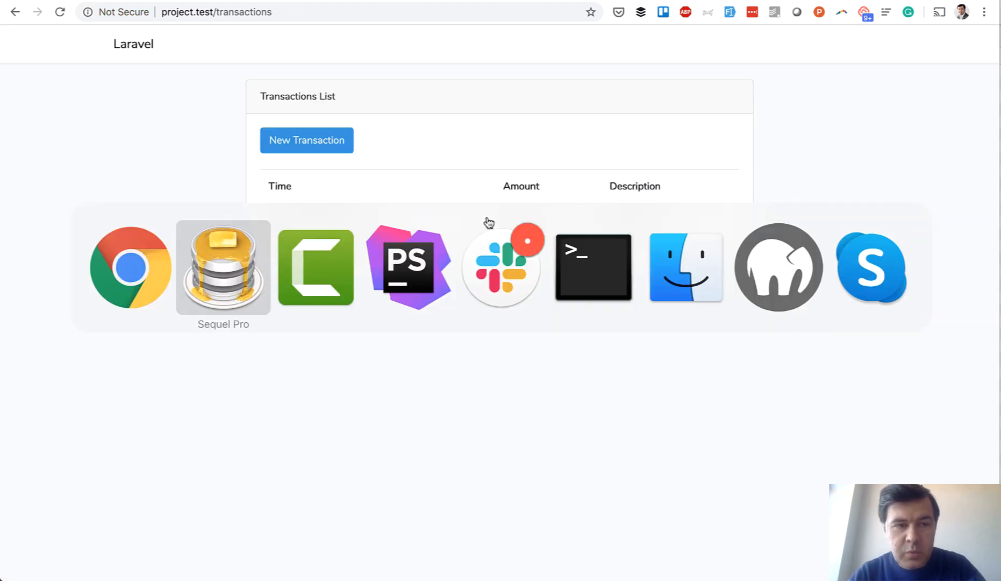
Step: Refresh transactions to see the 12345 Shopping row and confirm the account balance is 12345
{"action": "left_click", "coordinate": [222, 266]}
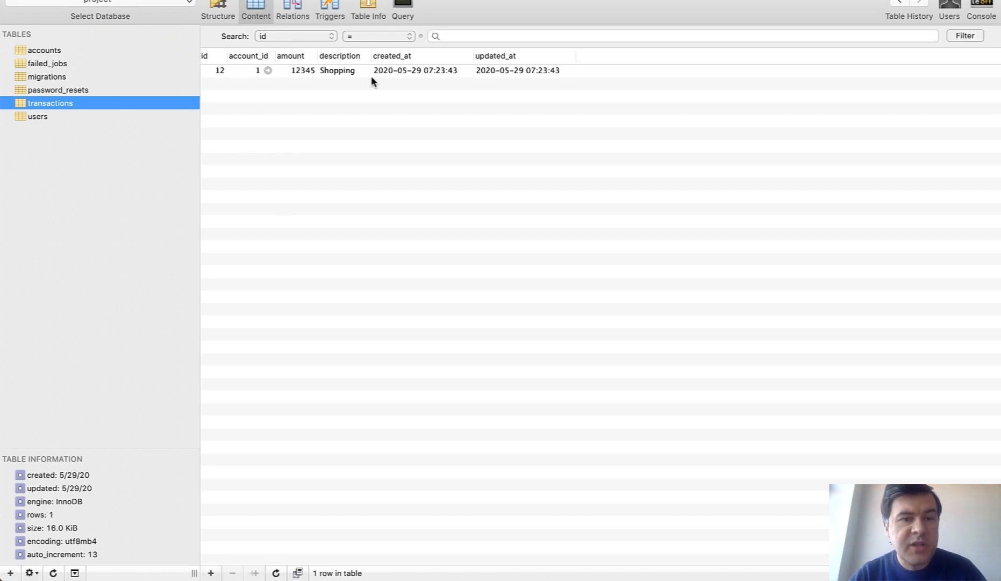
{"action": "mouse_move", "coordinate": [329, 93]}
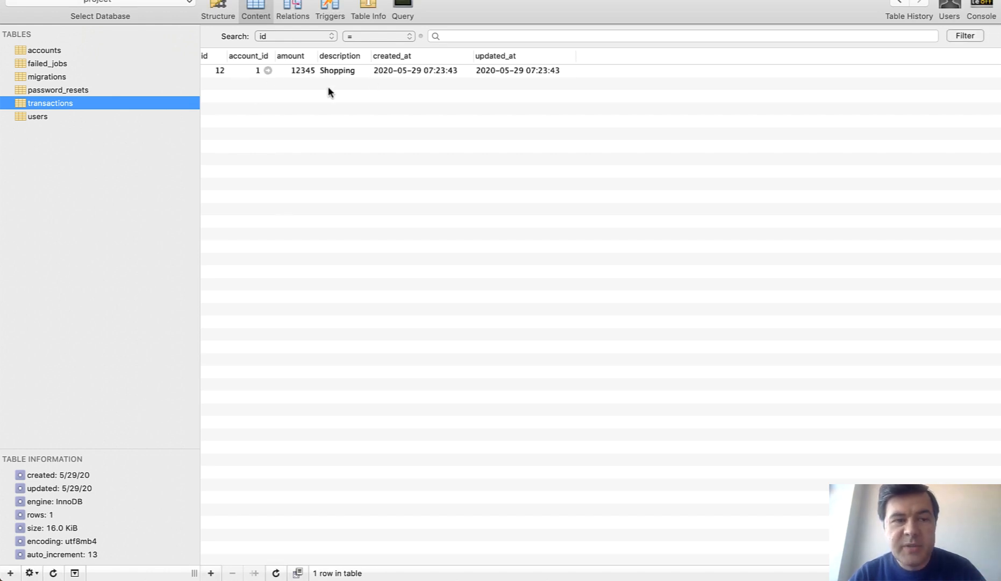
{"action": "left_click", "coordinate": [45, 50]}
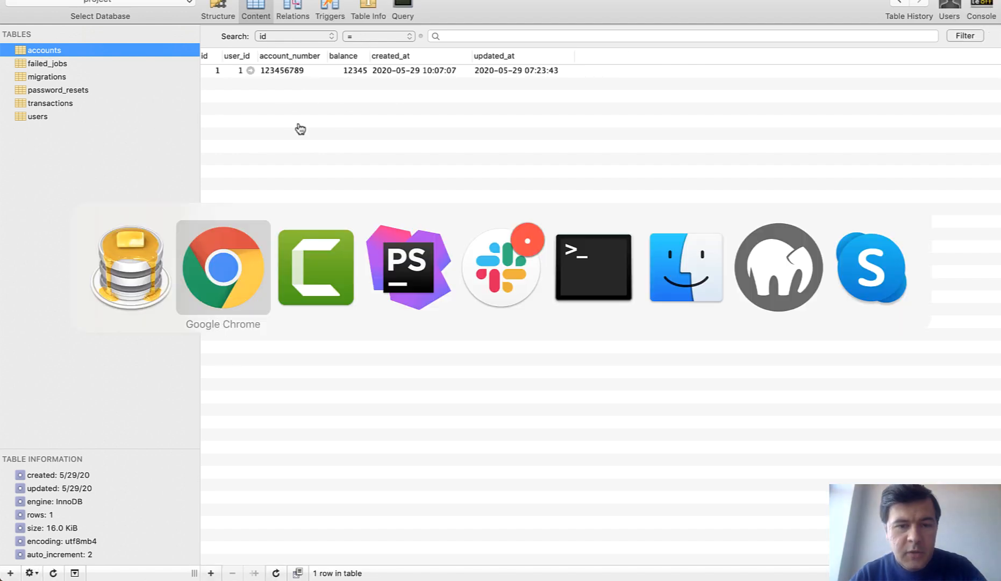
Step: Misspell the column as $account->balanse in the store method's balance update and save
{"action": "left_click", "coordinate": [408, 267]}
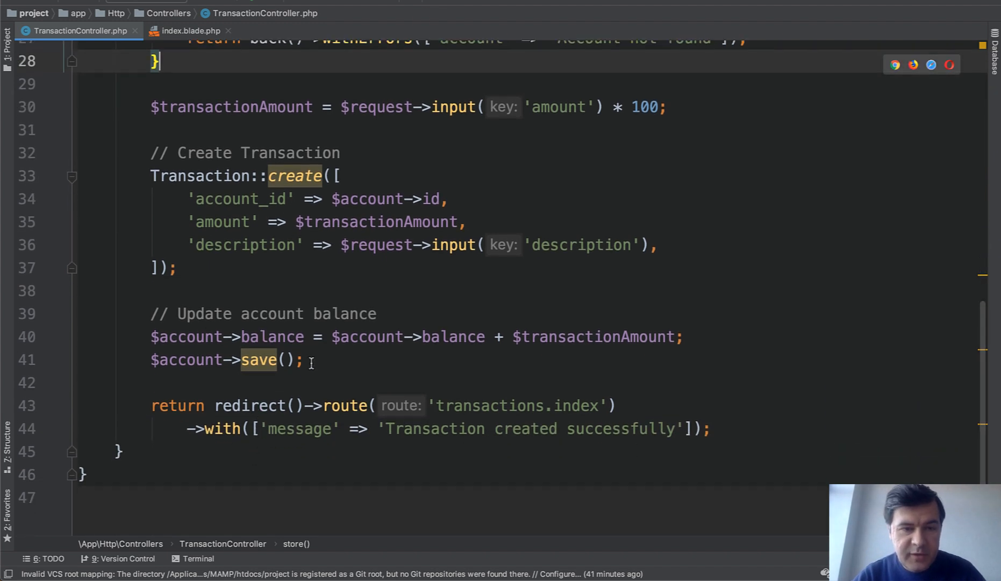
{"action": "left_click_drag", "start_coordinate": [151, 151], "coordinate": [304, 359]}
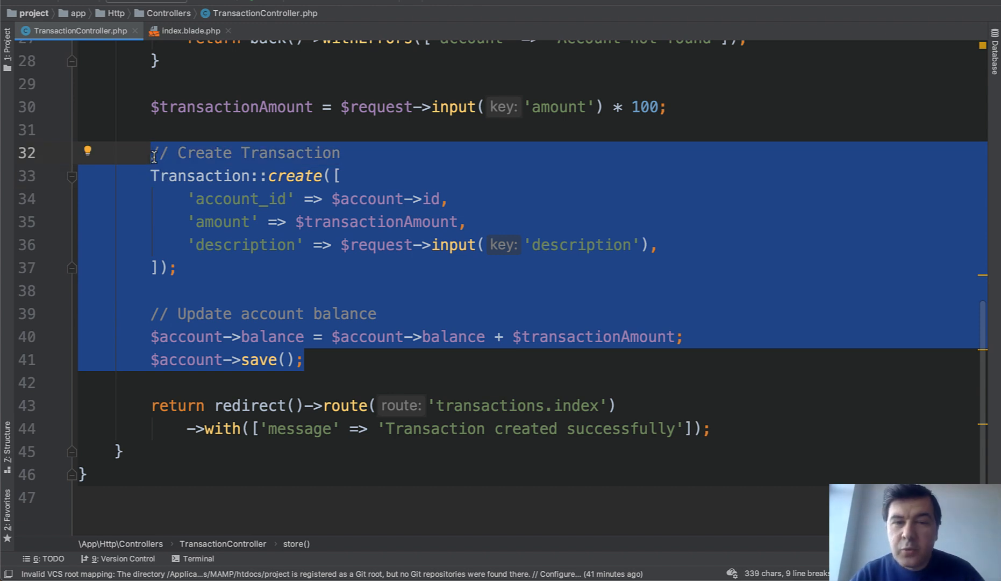
{"action": "left_click", "coordinate": [350, 359]}
{"action": "type", "text": "s"}
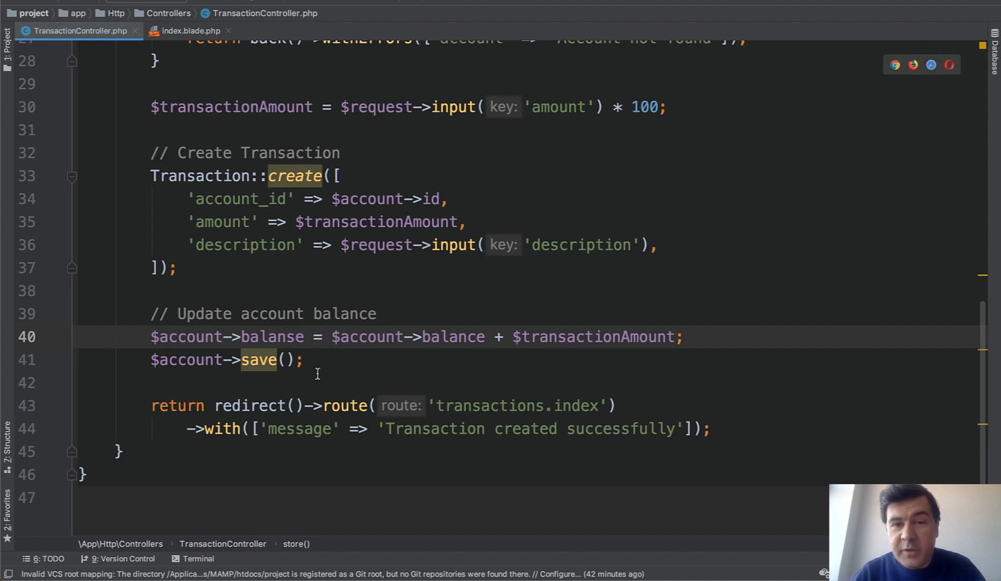
{"action": "key", "text": "cmd+tab"}
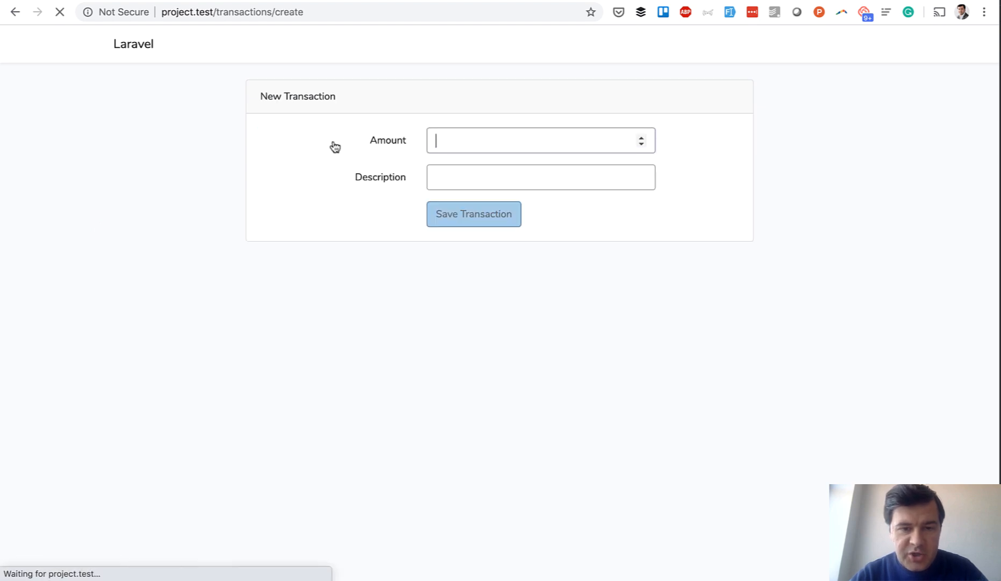
Step: Enter 23 as the amount and move to the Description field
{"action": "type", "text": "23"}
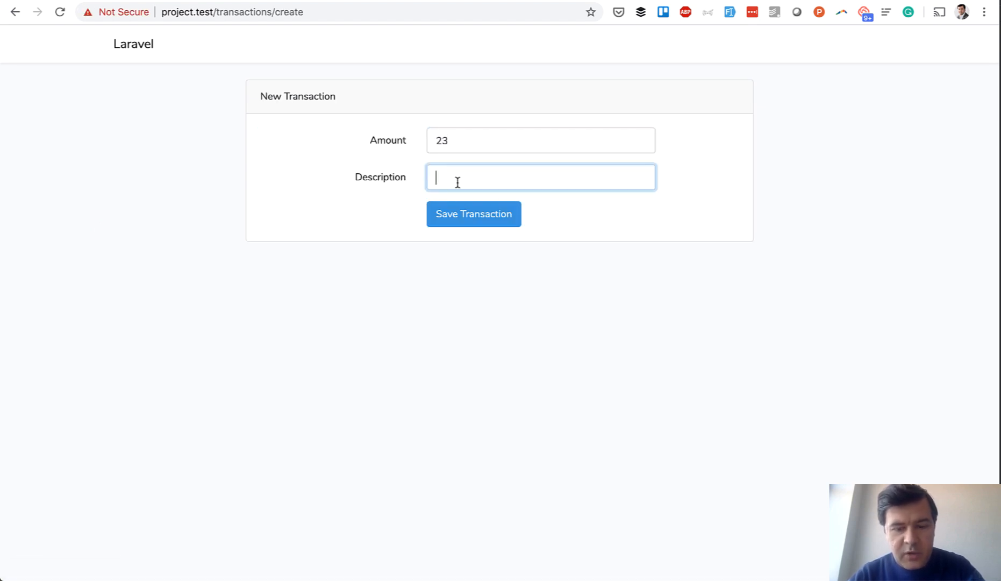
{"action": "left_click", "coordinate": [472, 213]}
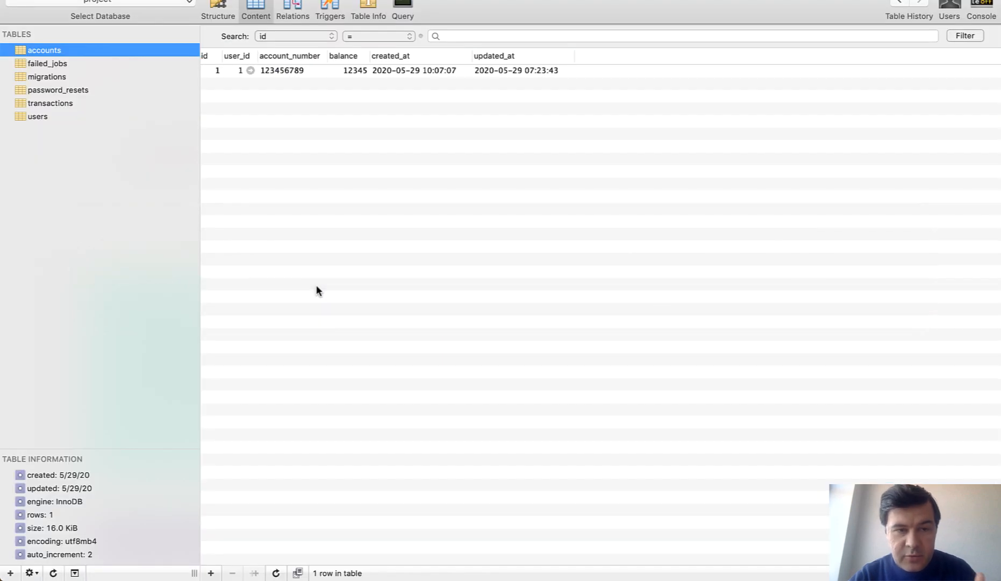
Step: View the new 2300 fgdfd transaction row and confirm the balance is still 12345
{"action": "left_click", "coordinate": [51, 103]}
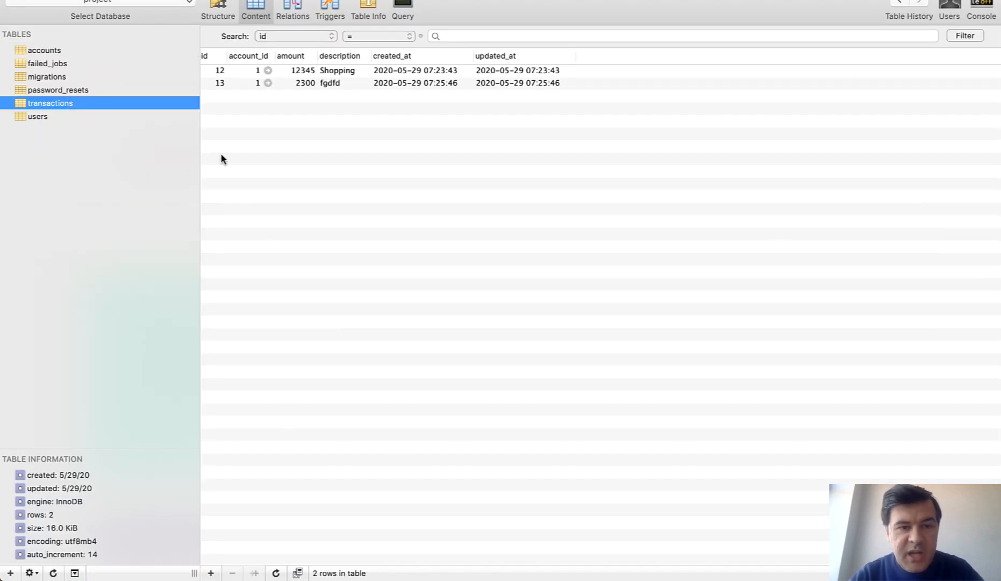
{"action": "left_click", "coordinate": [45, 49]}
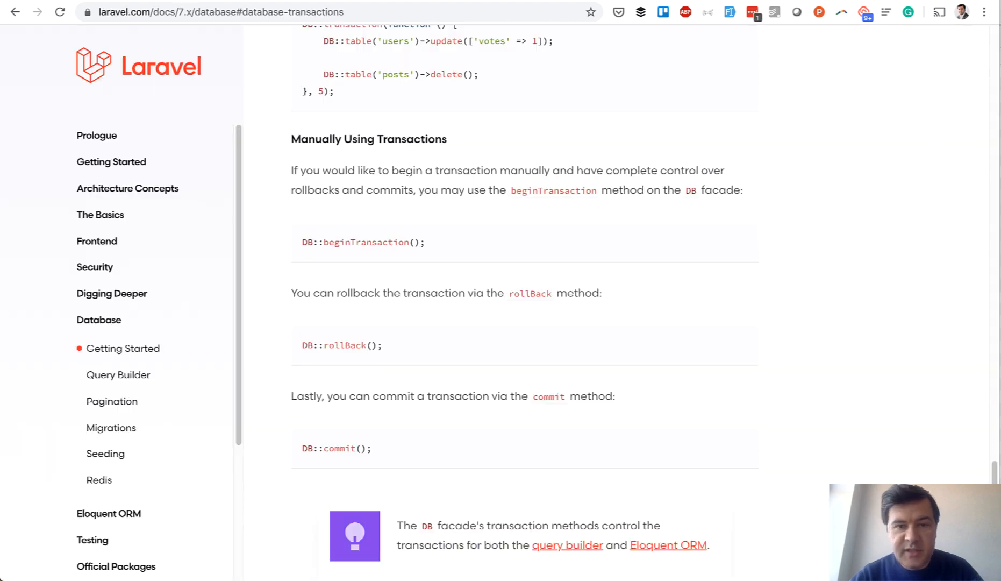
Step: Select and copy the DB::transaction closure example from the Database Transactions docs
{"action": "scroll", "scroll_direction": "down", "scroll_amount": 3}
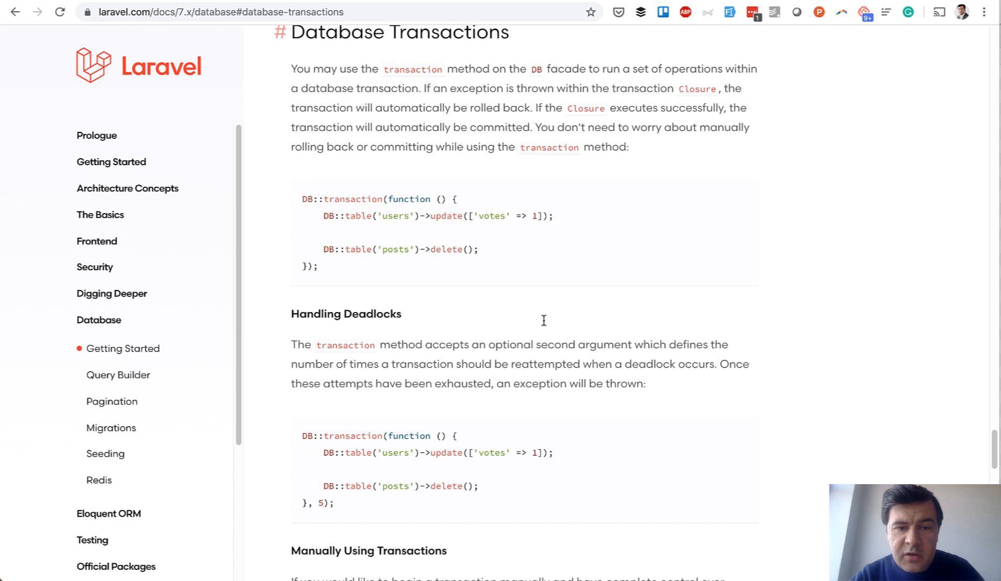
{"action": "double_click", "coordinate": [353, 199]}
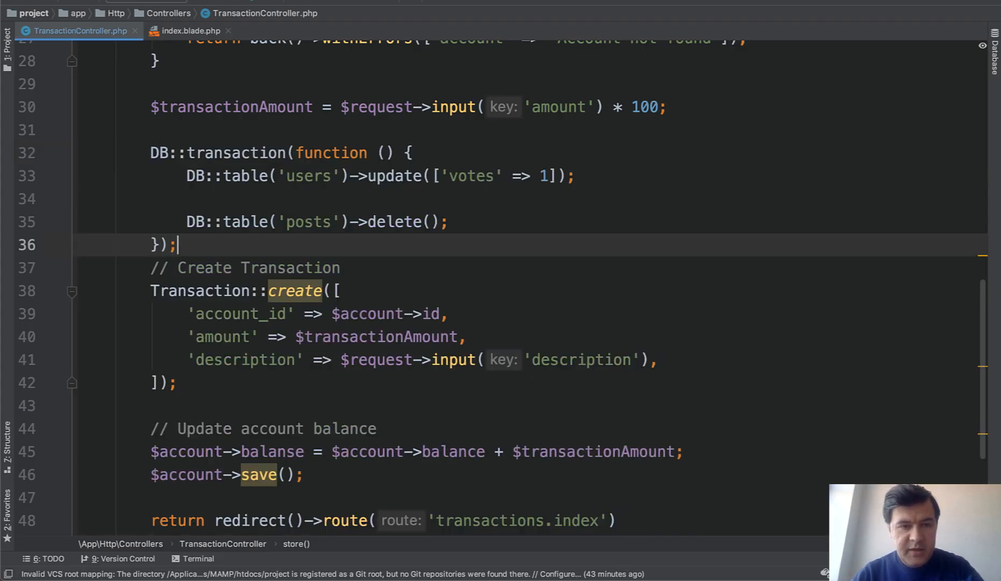
Step: Remove the example's placeholder queries from the pasted \DB::transaction closure
{"action": "left_click_drag", "start_coordinate": [185, 175], "coordinate": [448, 222]}
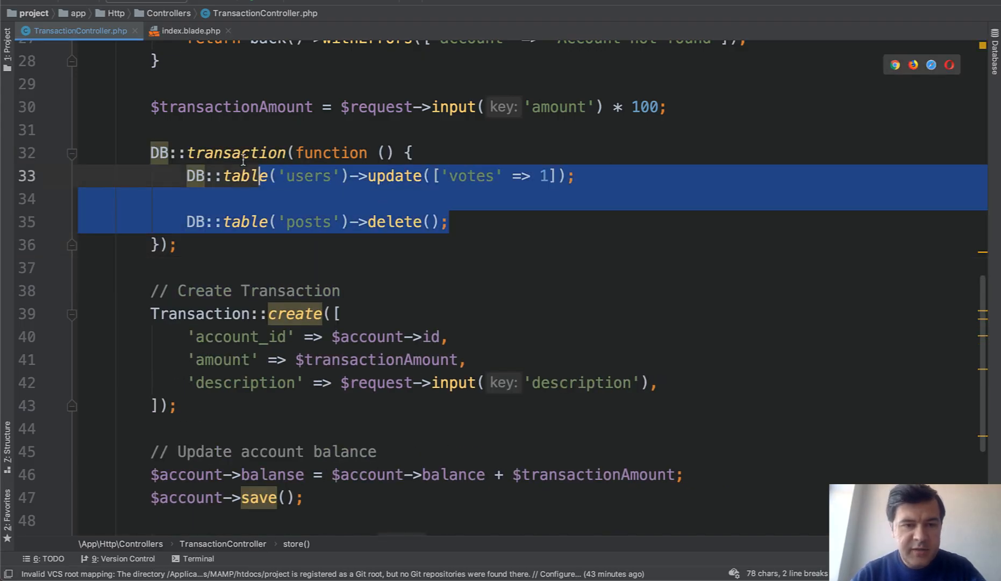
{"action": "key", "text": "Delete"}
{"action": "type", "text": "\\"}
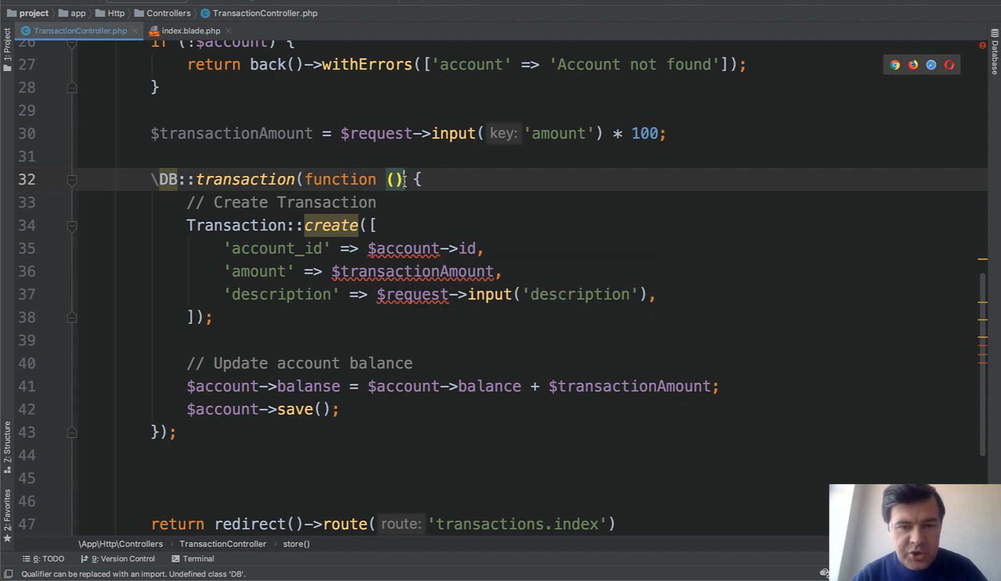
Step: Add use ($account, $transactionAmount, $request) to the closure wrapping the create and save code
{"action": "type", "text": "use ($"}
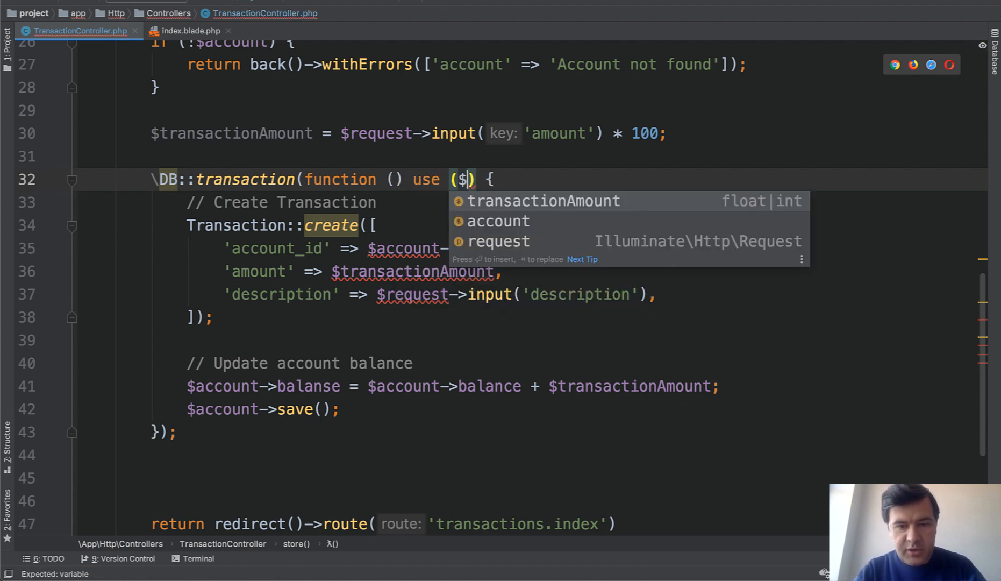
{"action": "type", "text": "account,"}
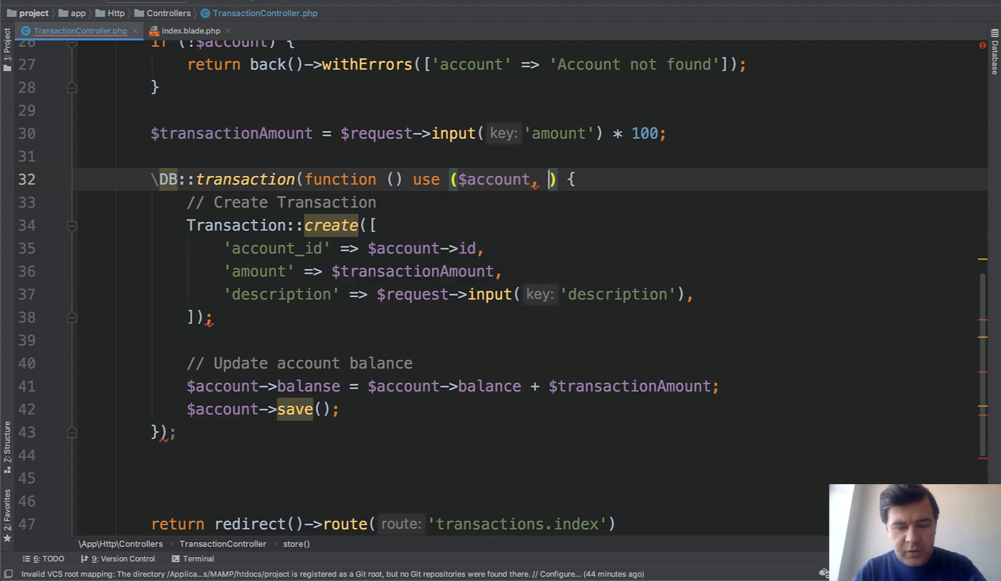
{"action": "type", "text": "$transactionAmount,"}
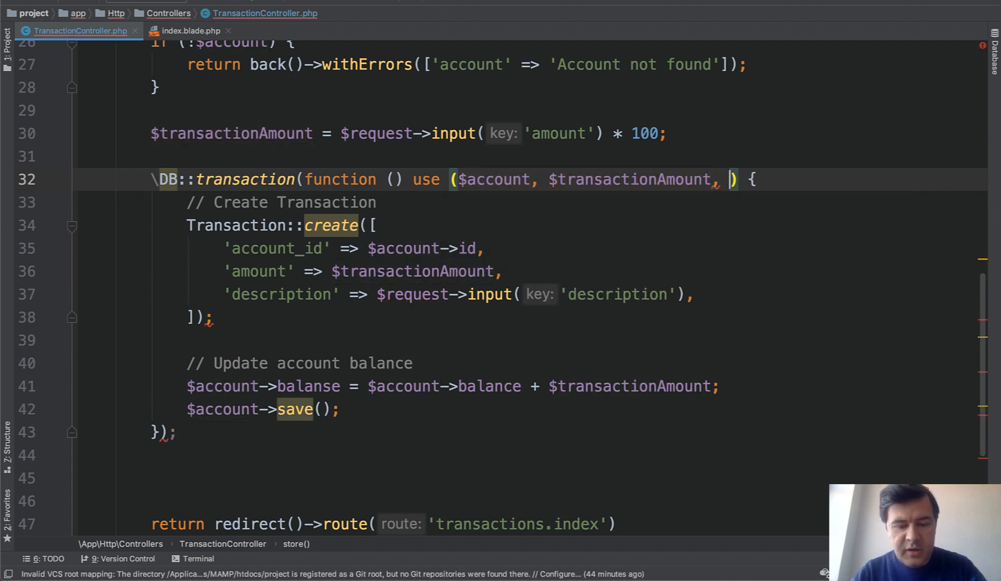
{"action": "type", "text": "$request"}
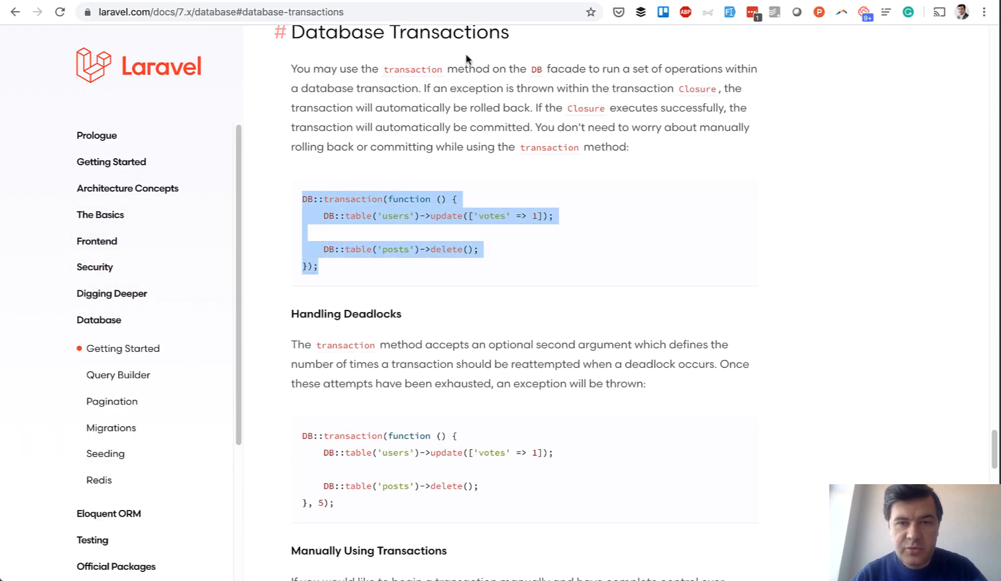
Step: Resubmit the form, confirm the balance stays 12345 in Sequel Pro, and reproduce the 'balanse' error
{"action": "left_click", "coordinate": [15, 11]}
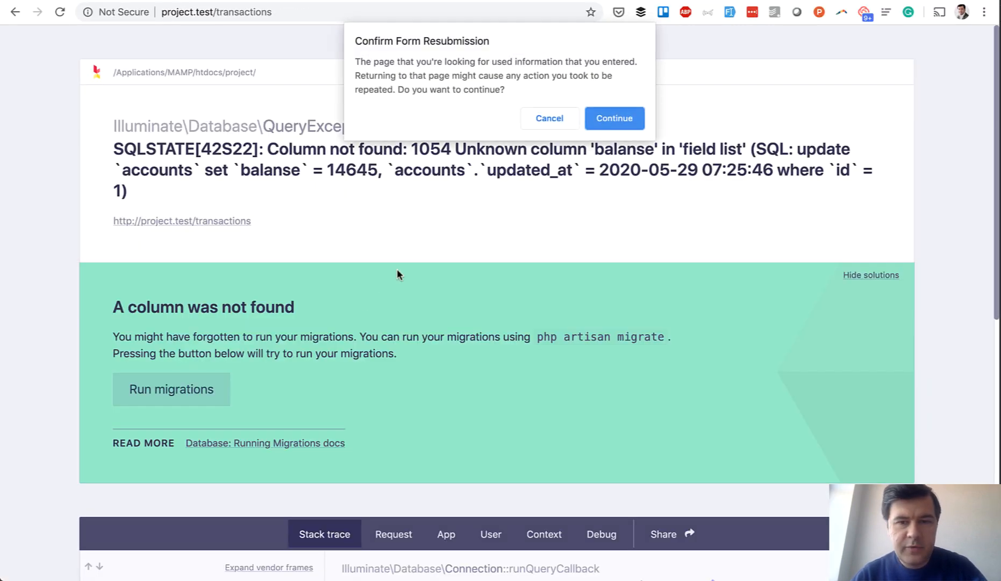
{"action": "left_click", "coordinate": [613, 118]}
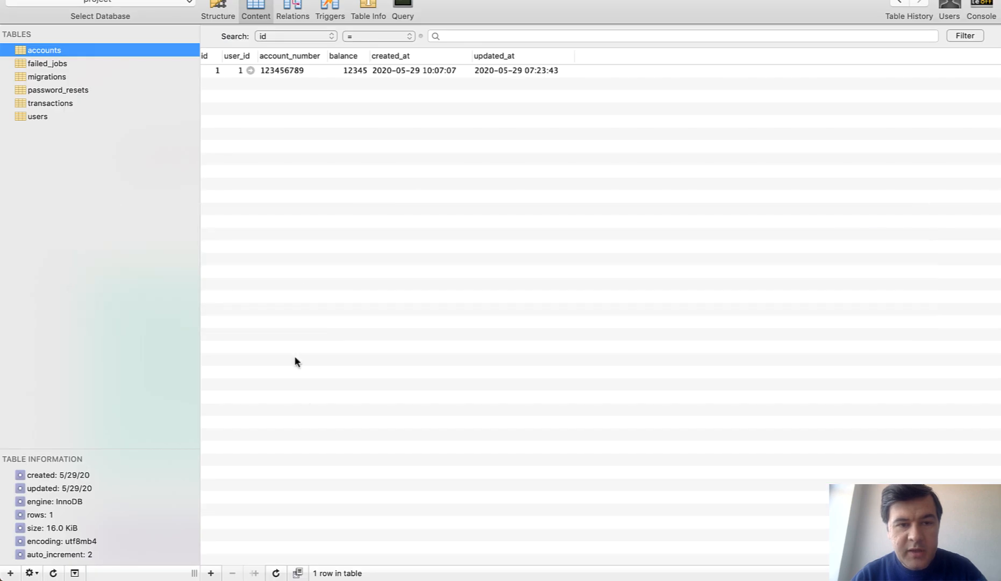
{"action": "left_click", "coordinate": [49, 103]}
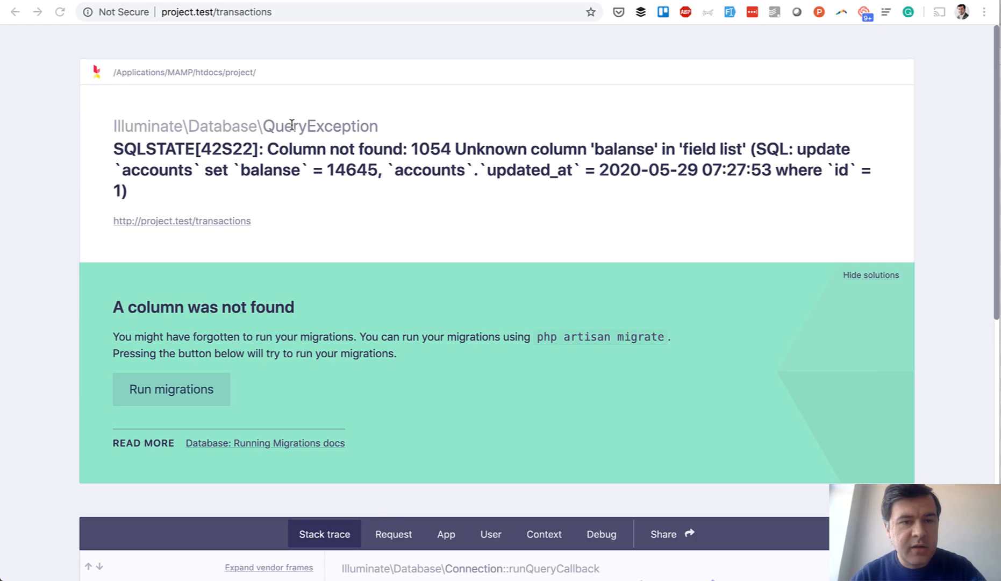
{"action": "left_click", "coordinate": [171, 389]}
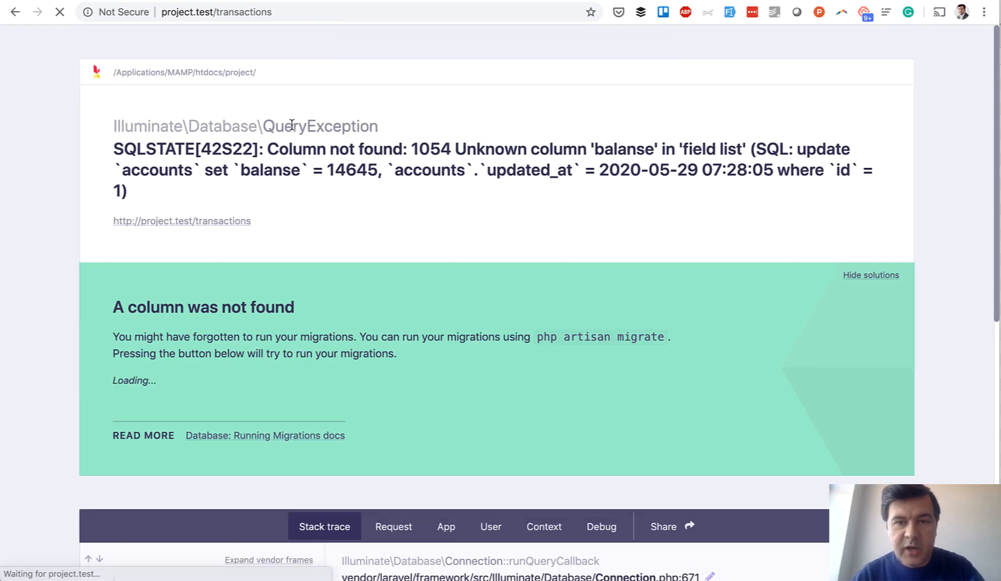